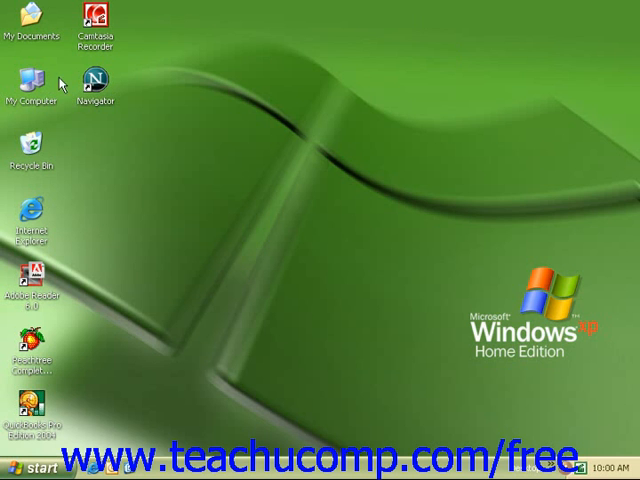
- Open My Documents from the desktop, shrink its window, then show it full screen again
double_click(34, 73)
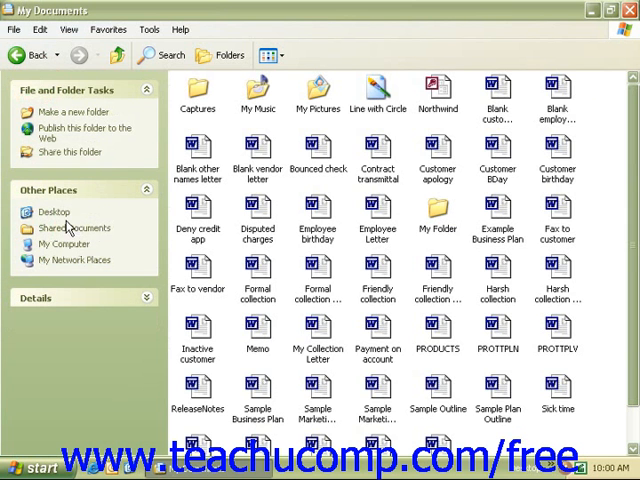
mouse_move(612, 14)
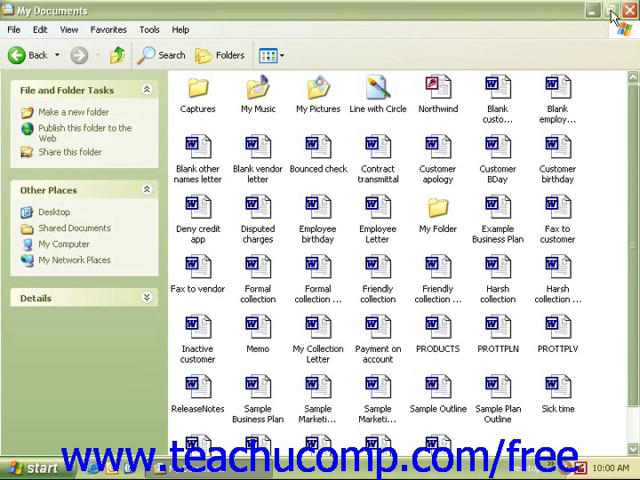
left_click(613, 13)
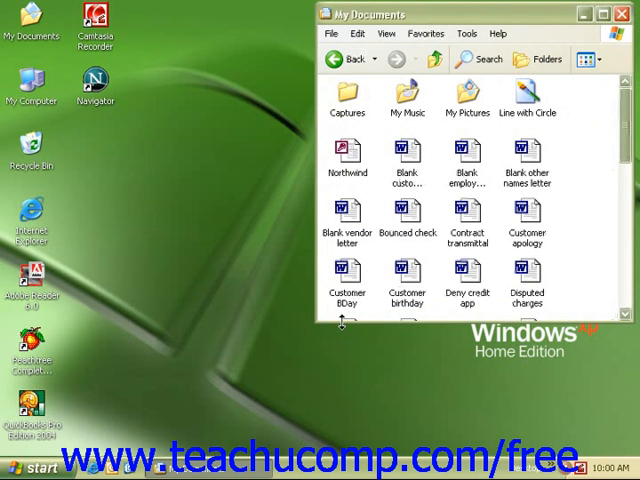
scroll("down", 3)
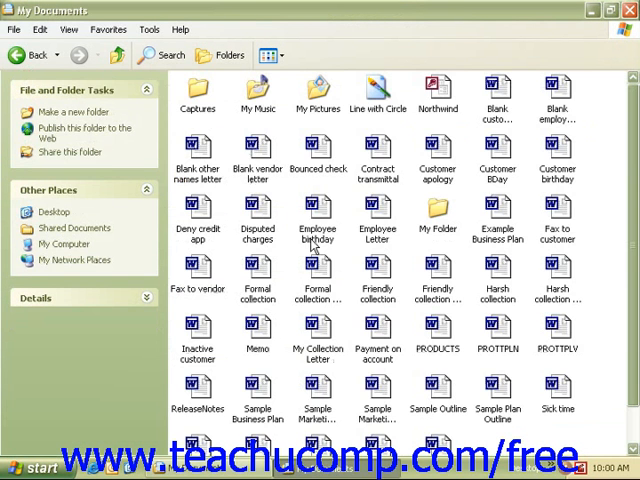
- Open My Folder beside My Documents and drag the Blank customer and employee letters into it
double_click(437, 210)
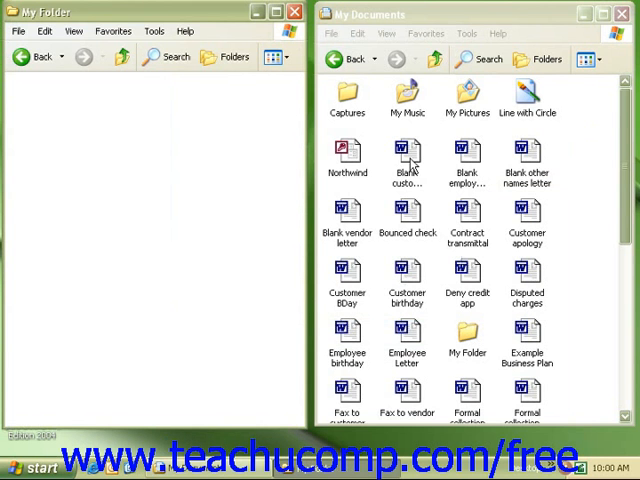
left_click(407, 155)
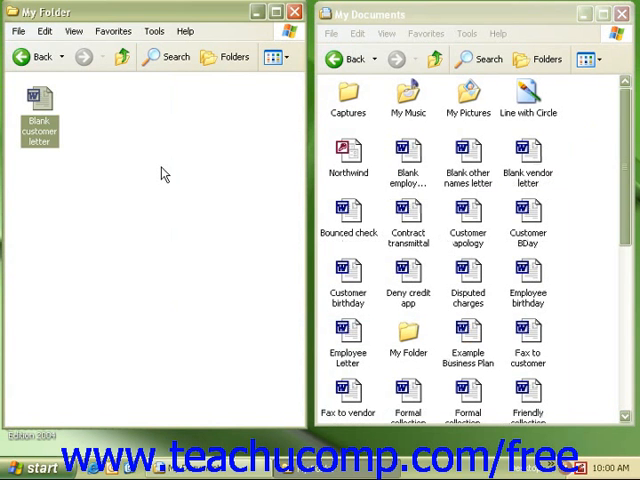
mouse_move(449, 176)
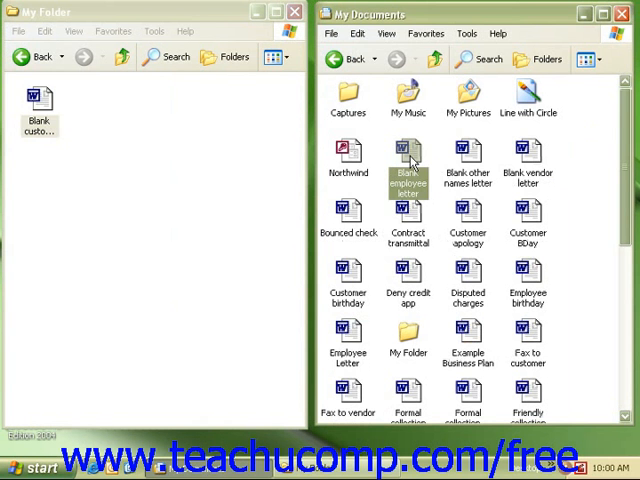
left_click_drag(407, 160, 110, 100)
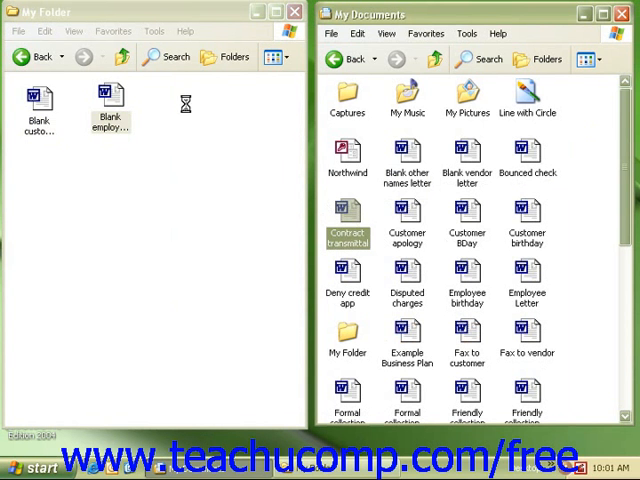
- Drag Contract transmittal from My Documents into the My Folder window
left_click_drag(347, 222, 170, 110)
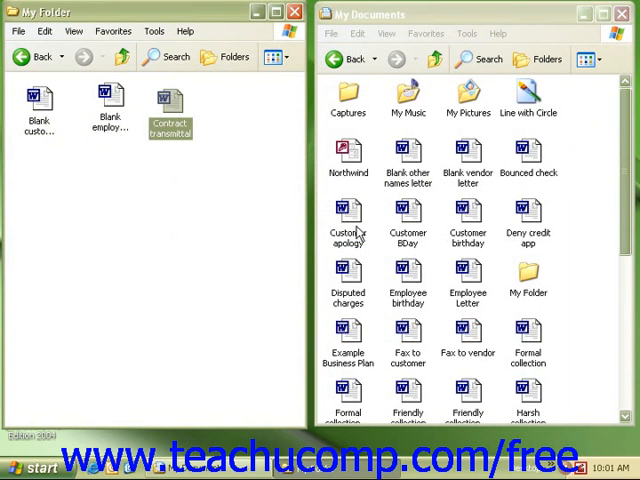
mouse_move(407, 215)
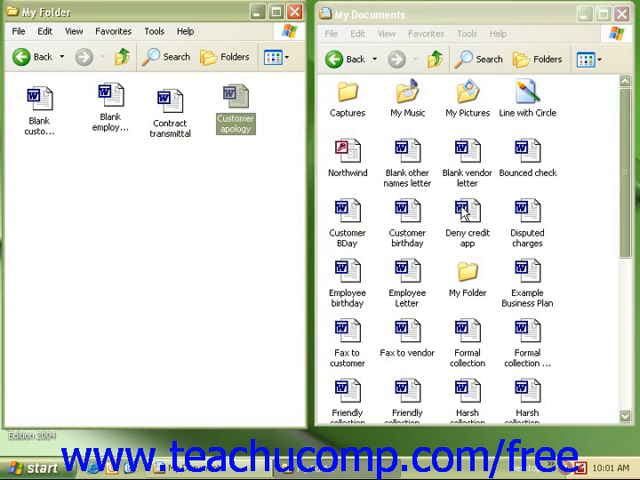
mouse_move(476, 223)
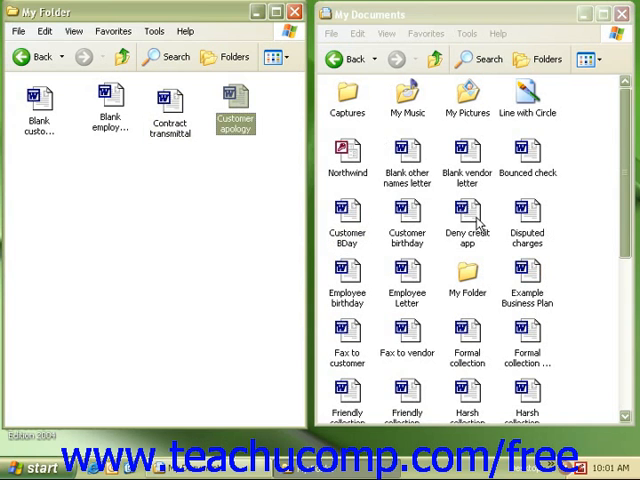
- Cut Deny credit app from My Documents with Edit > Cut and paste it into My Folder
left_click(466, 212)
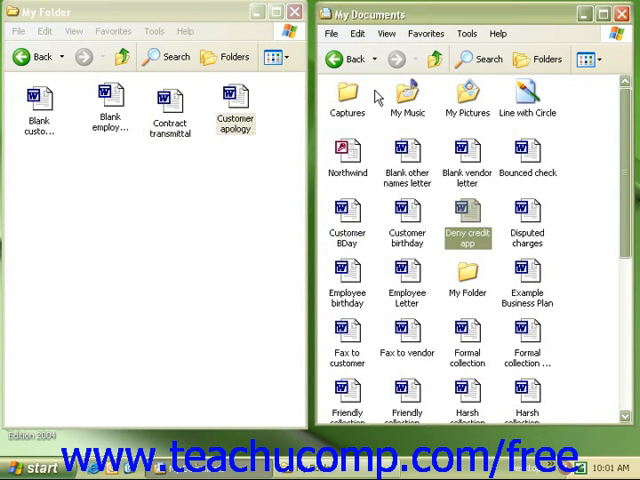
left_click(356, 33)
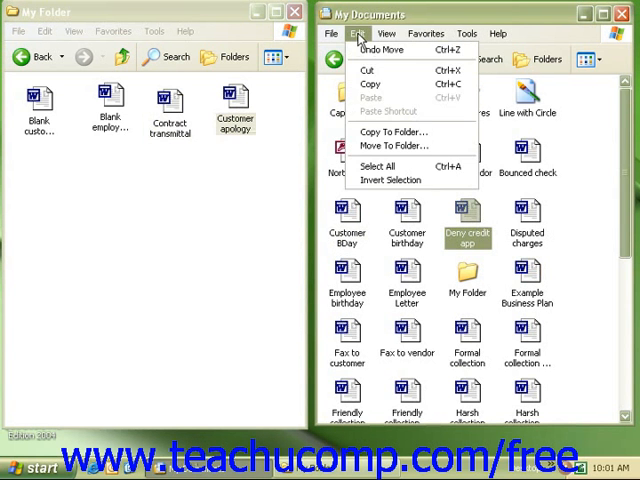
mouse_move(373, 67)
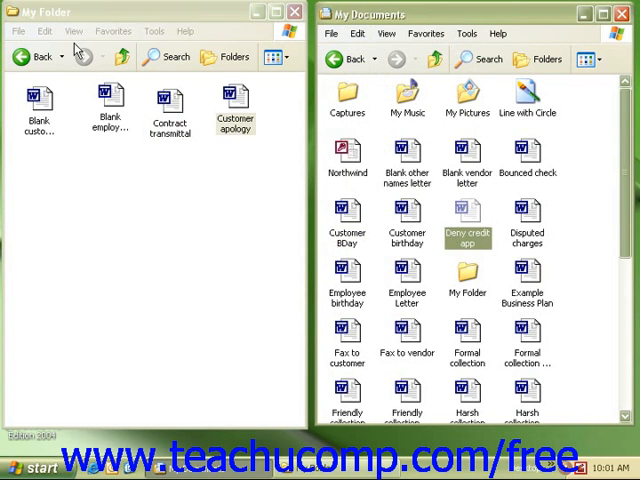
left_click(41, 32)
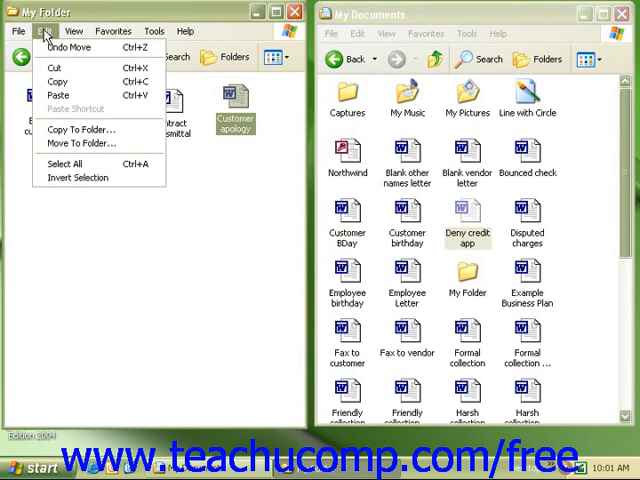
mouse_move(72, 95)
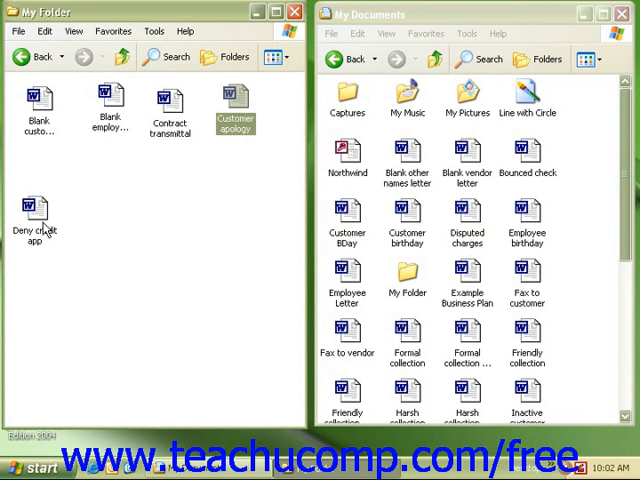
mouse_move(347, 270)
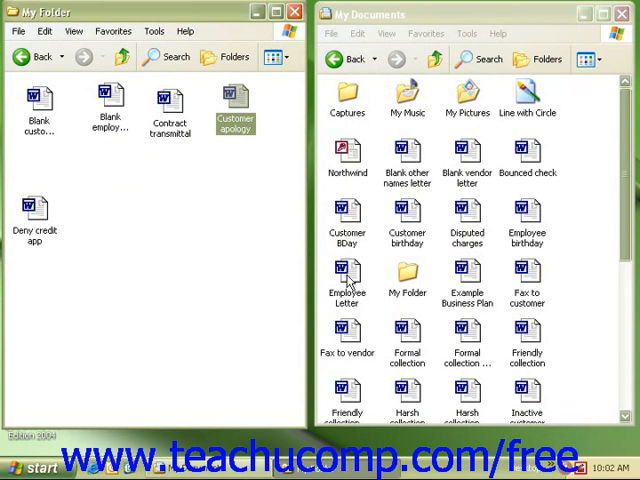
- Copy Employee Letter with Edit > Copy and paste it into My Folder
left_click(347, 275)
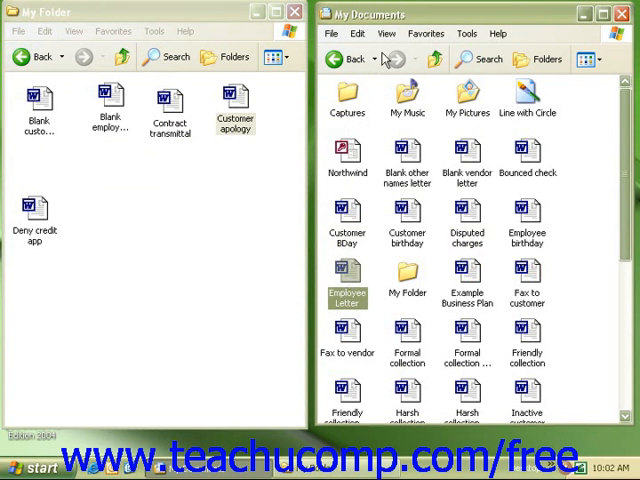
left_click(357, 33)
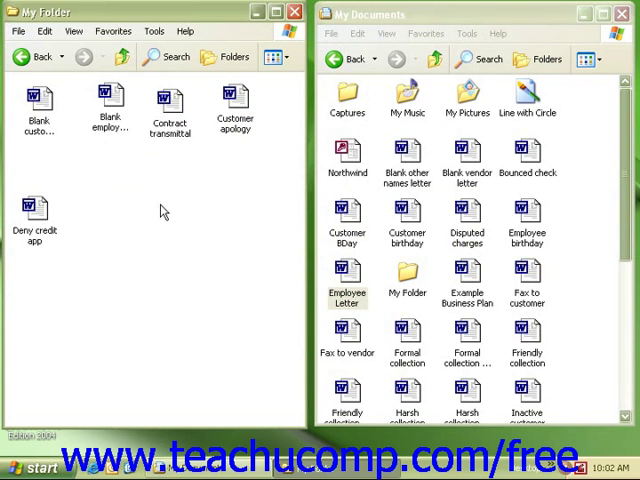
left_click(44, 29)
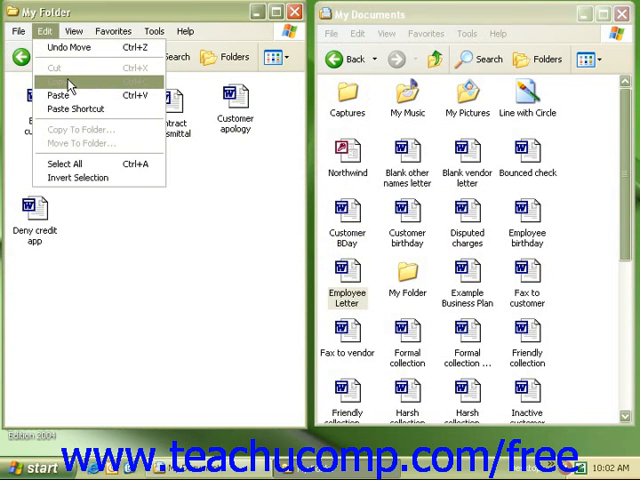
left_click(64, 95)
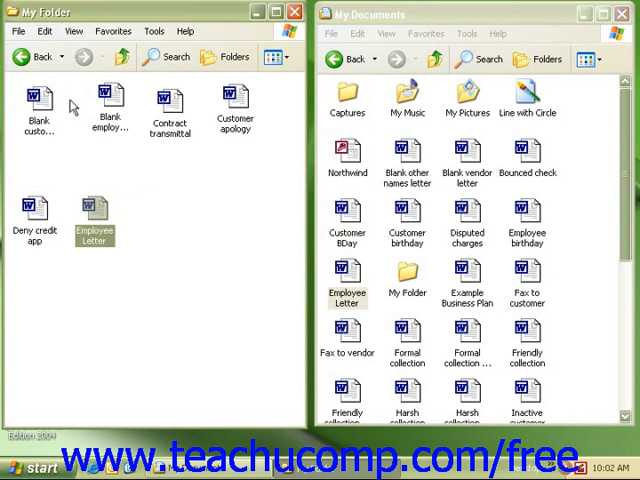
mouse_move(474, 218)
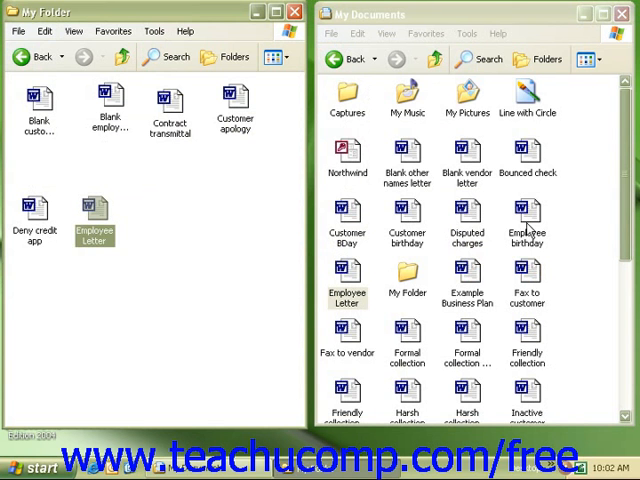
- Move Employee birthday into My Folder, then select Example Business Plan
left_click(526, 213)
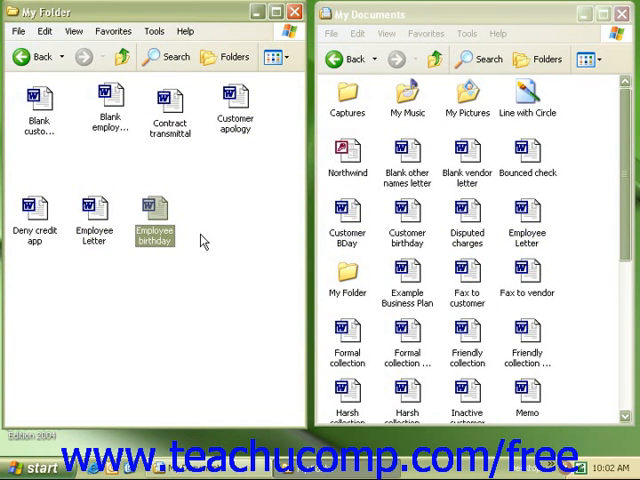
mouse_move(427, 278)
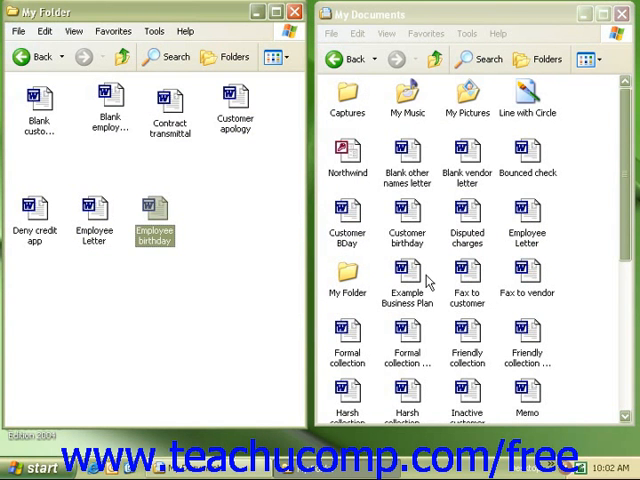
left_click(406, 270)
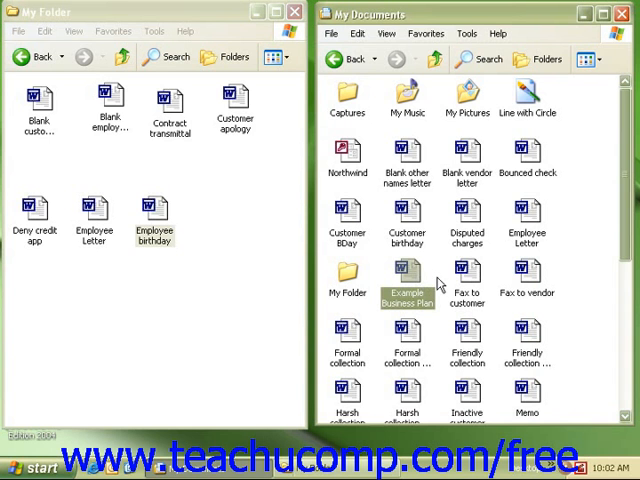